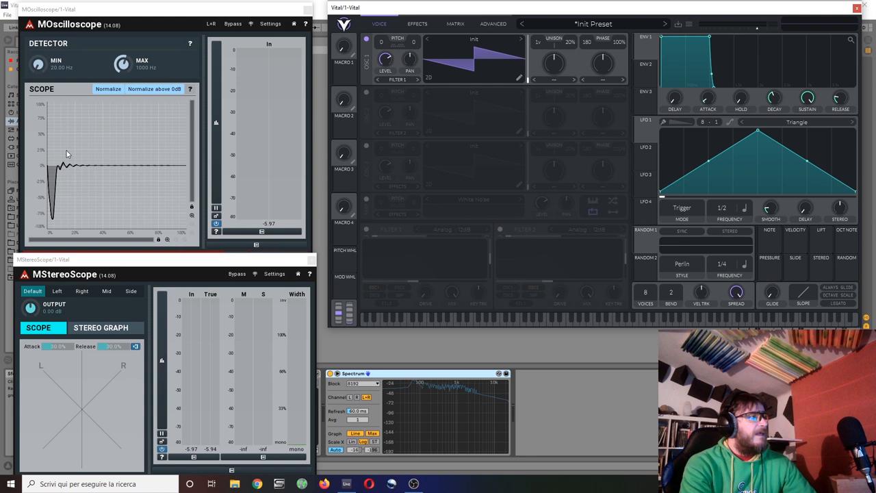
pyautogui.moveTo(119, 50)
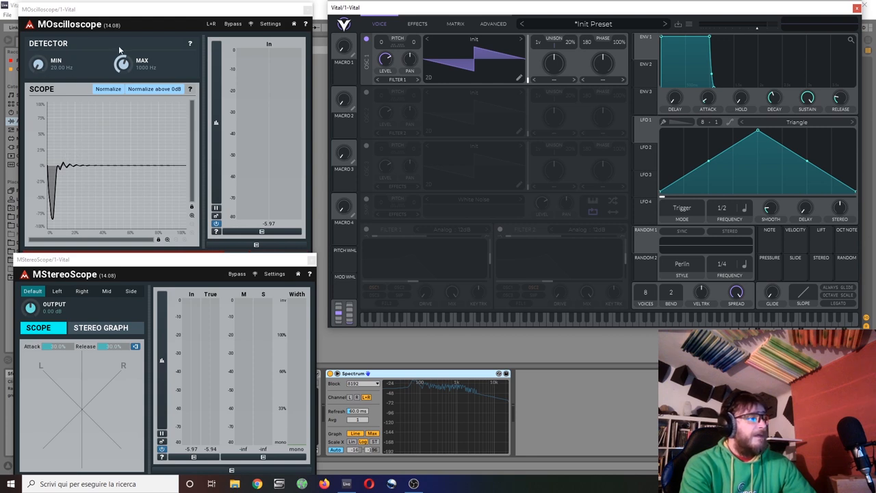
pyautogui.moveTo(195, 434)
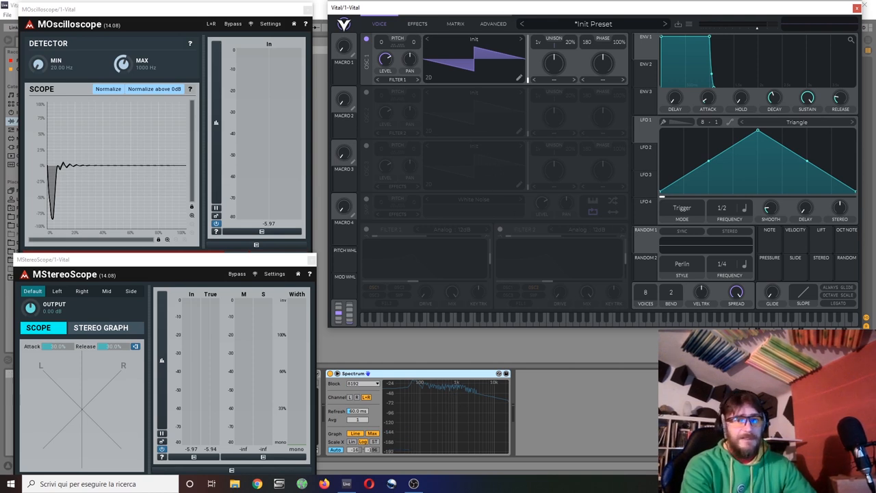
pyautogui.moveTo(568, 262)
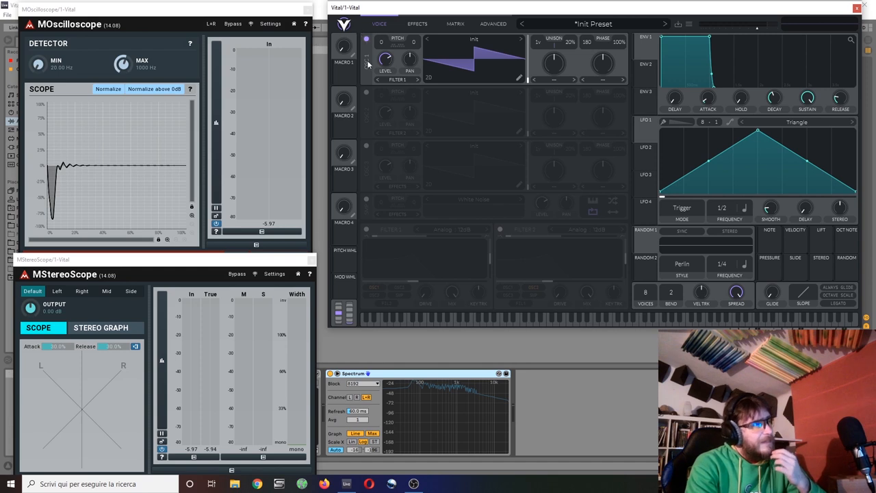
pyautogui.moveTo(527, 221)
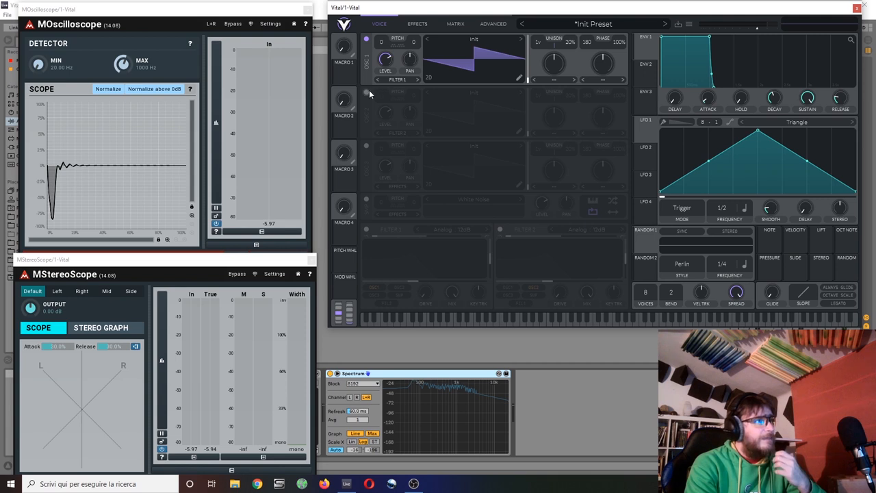
# Step: Switch on OSC 2 so it plays with its default saw wave alongside OSC 1
pyautogui.click(367, 92)
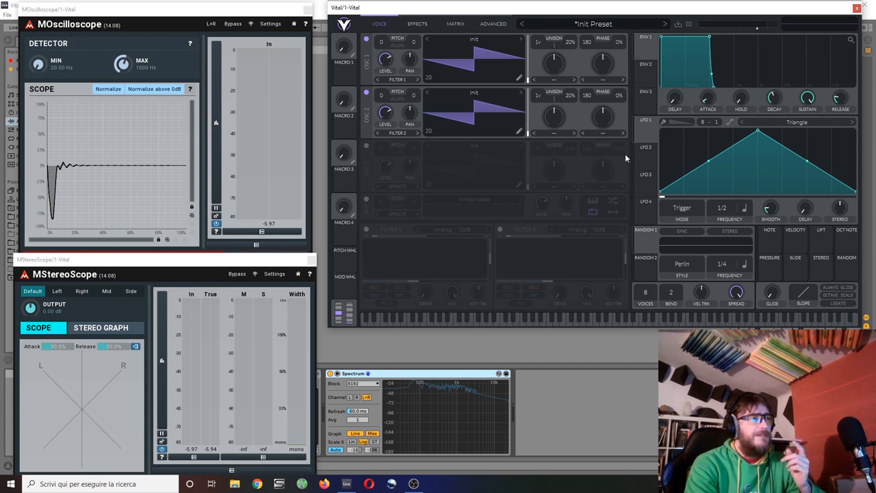
pyautogui.moveTo(481, 153)
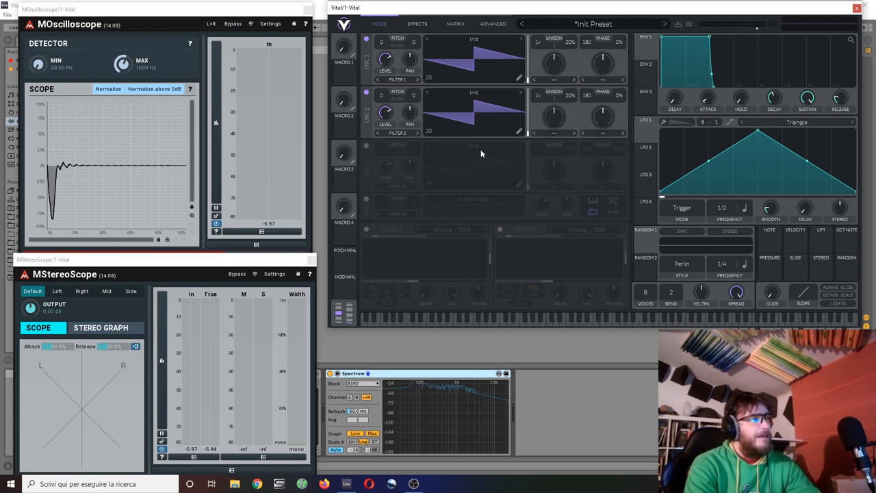
pyautogui.moveTo(582, 277)
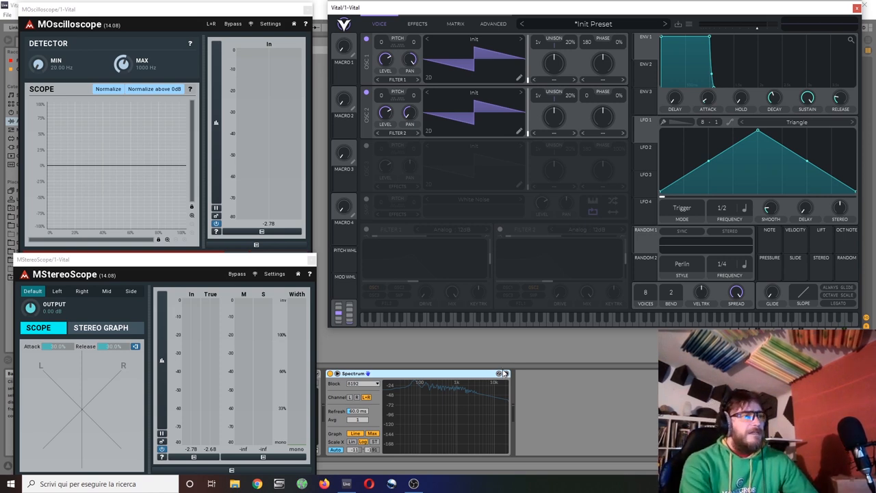
pyautogui.moveTo(601, 391)
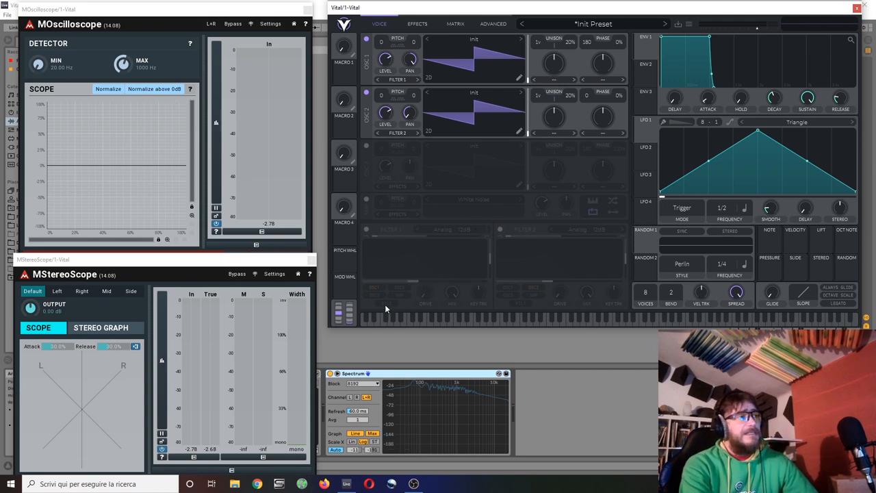
pyautogui.moveTo(457, 303)
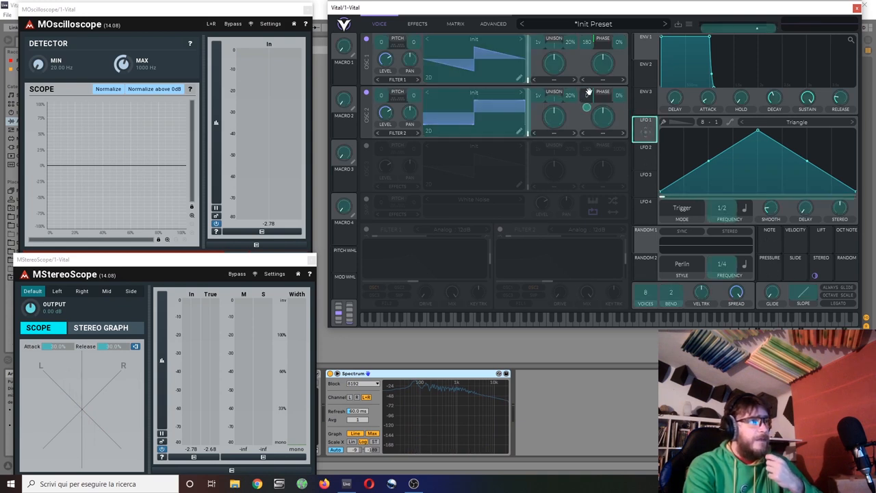
# Step: Bring up the options for the new LFO 1 modulation on the OSC 2 Phase knob
pyautogui.rightClick(601, 96)
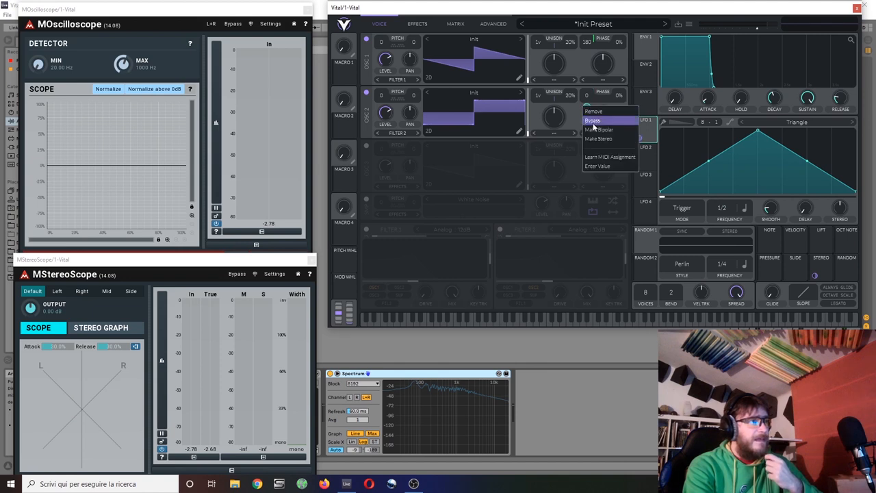
pyautogui.moveTo(597, 112)
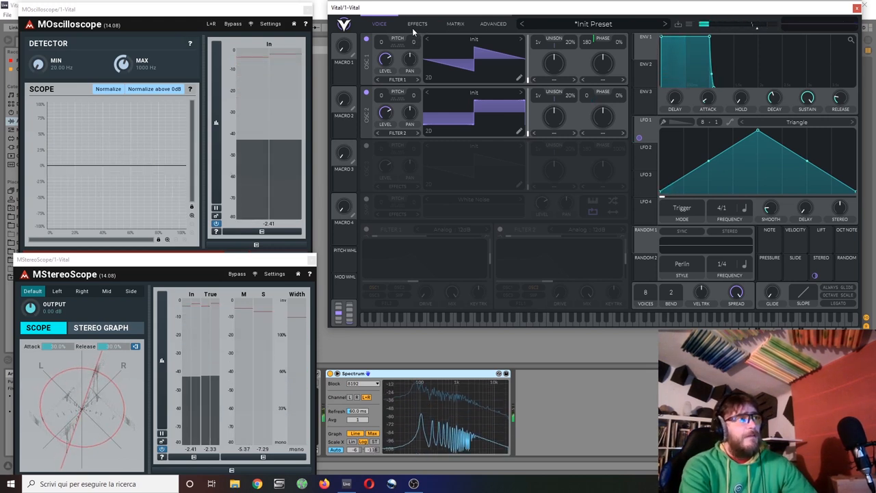
# Step: View the effects page with the reverb panel, then return to the voice page
pyautogui.click(417, 23)
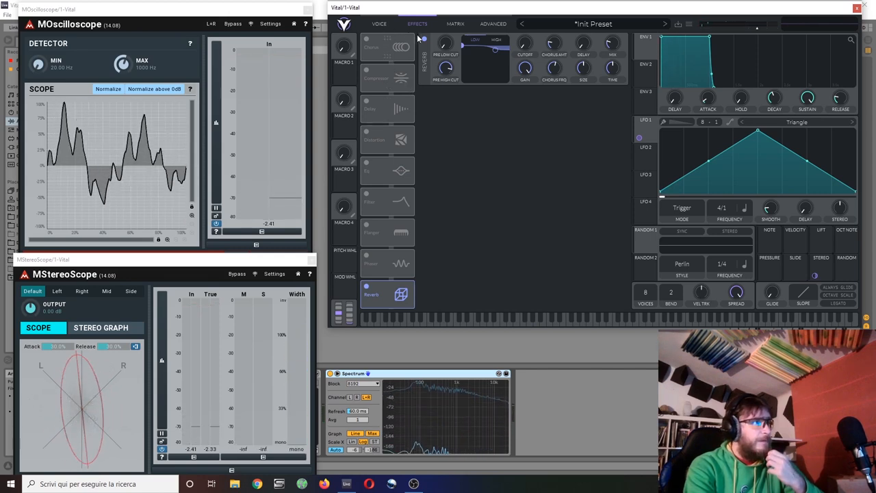
pyautogui.click(378, 23)
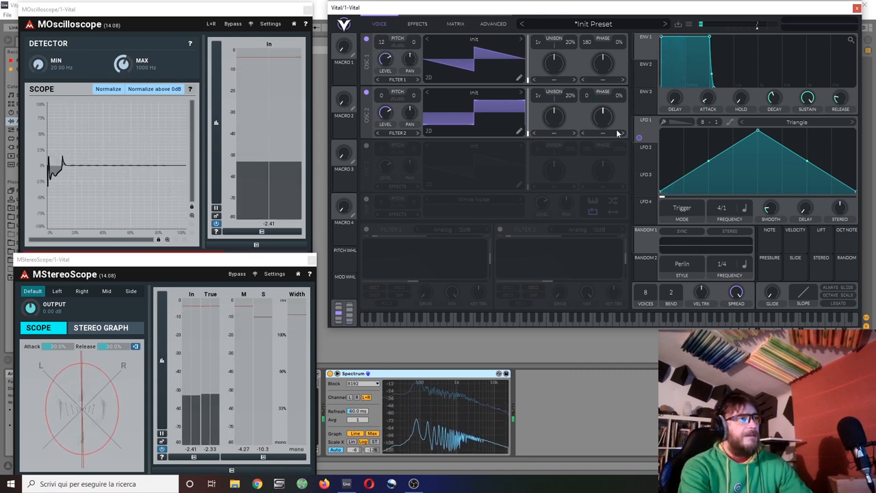
# Step: Enter an exact OSC 2 phase of 90 via the Phase knob's value entry
pyautogui.rightClick(602, 96)
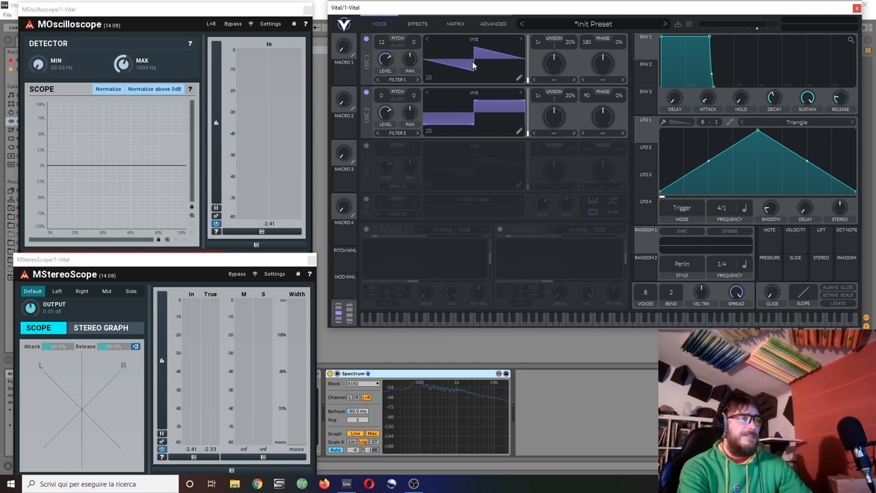
pyautogui.moveTo(497, 66)
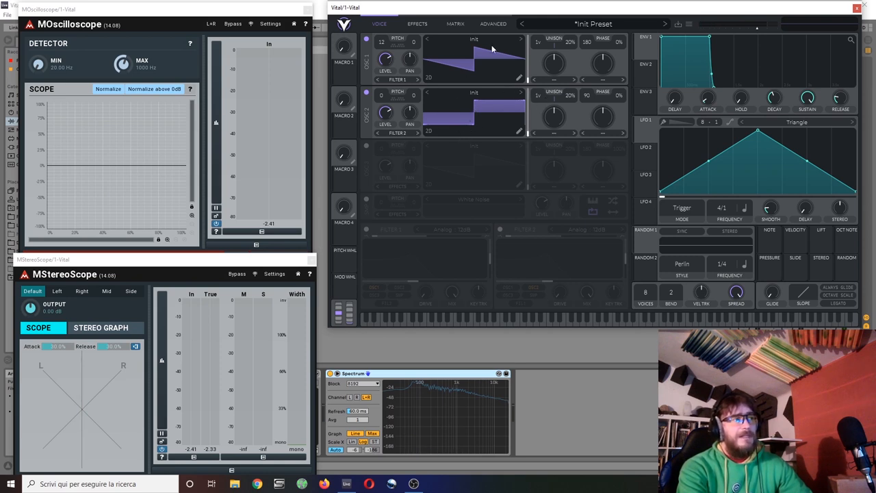
pyautogui.moveTo(516, 67)
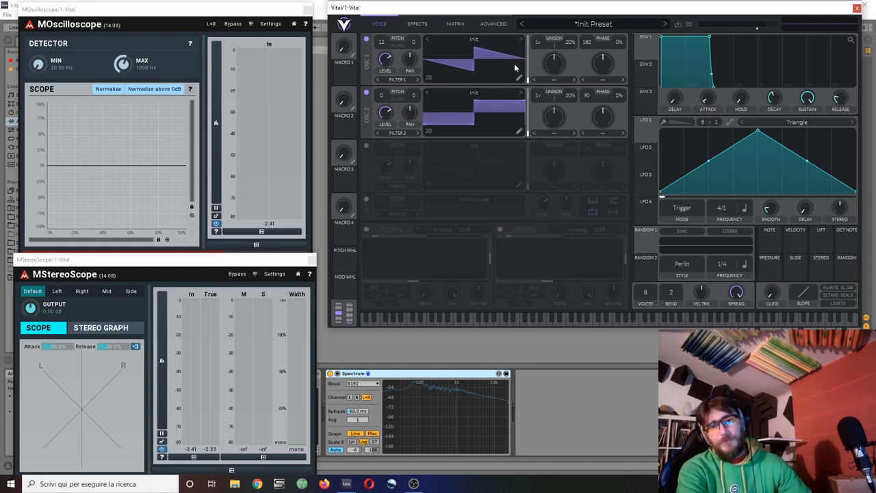
pyautogui.moveTo(455, 71)
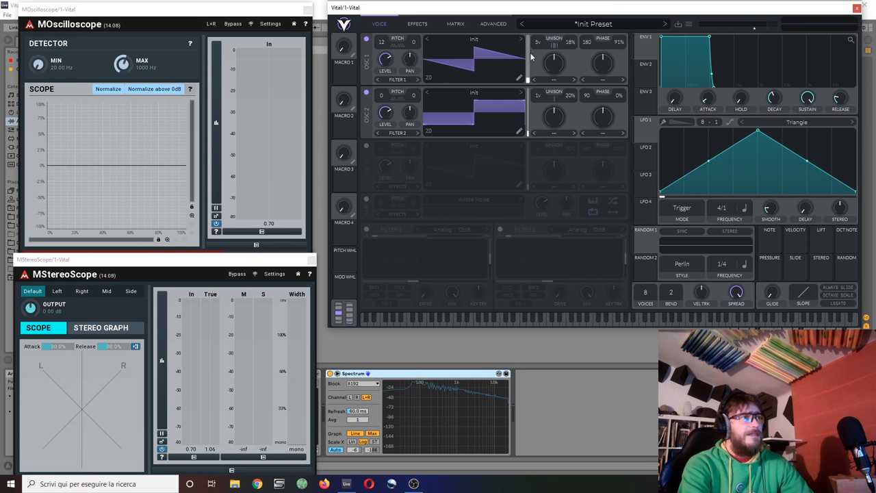
pyautogui.moveTo(539, 43)
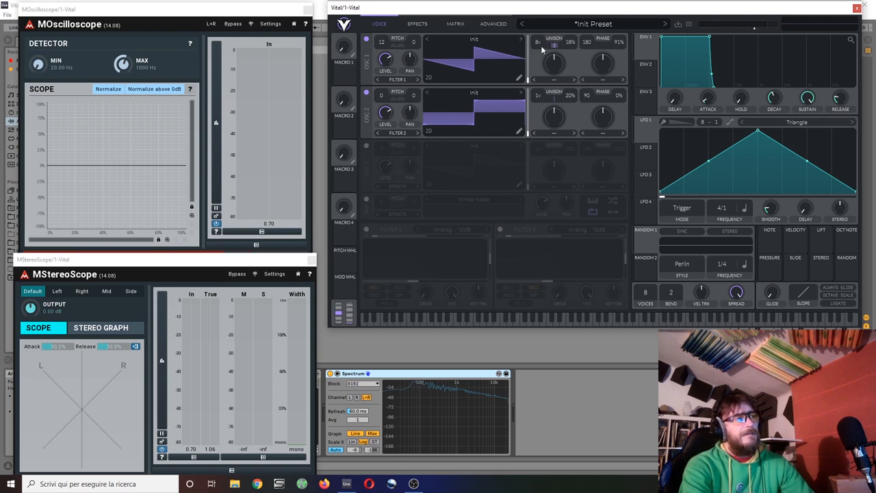
pyautogui.moveTo(470, 159)
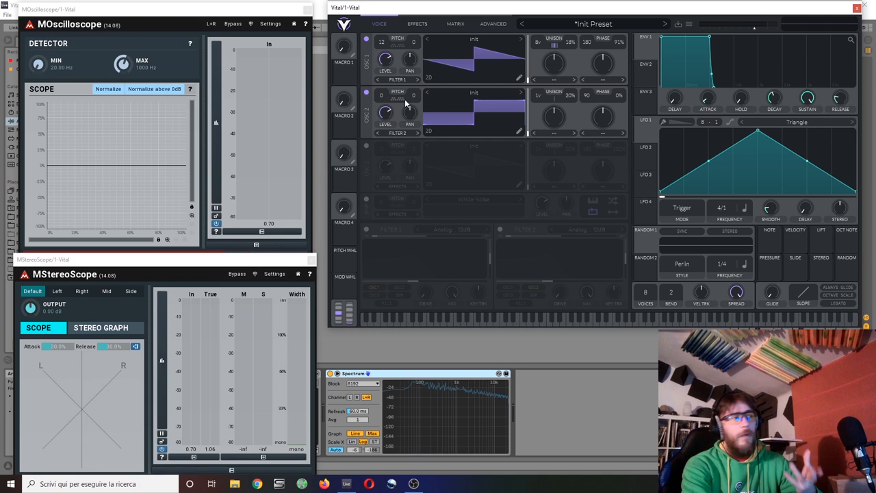
pyautogui.moveTo(443, 150)
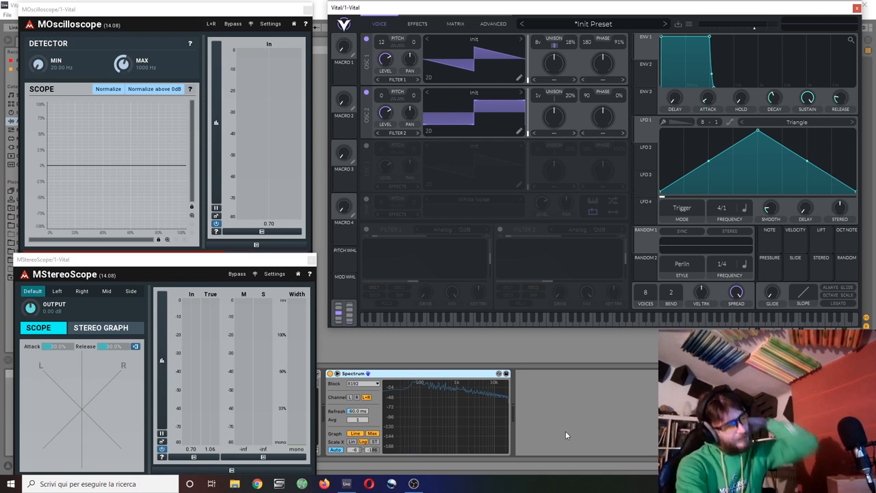
pyautogui.moveTo(541, 212)
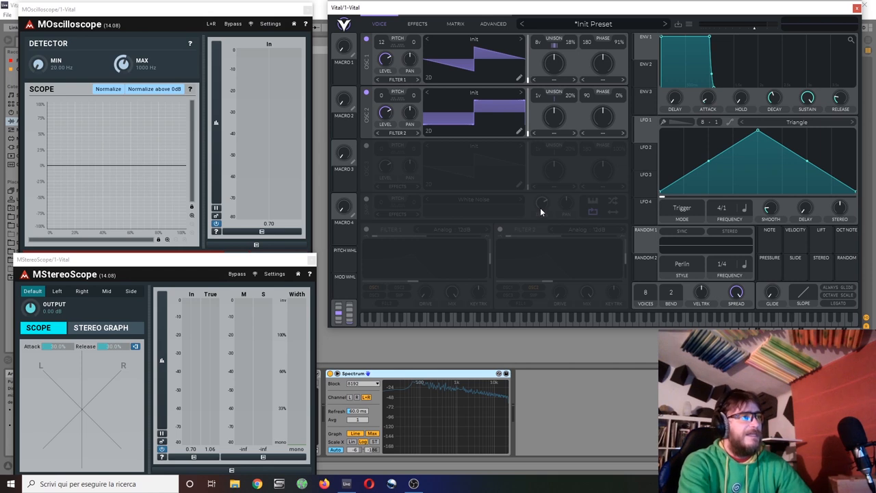
pyautogui.moveTo(38, 136)
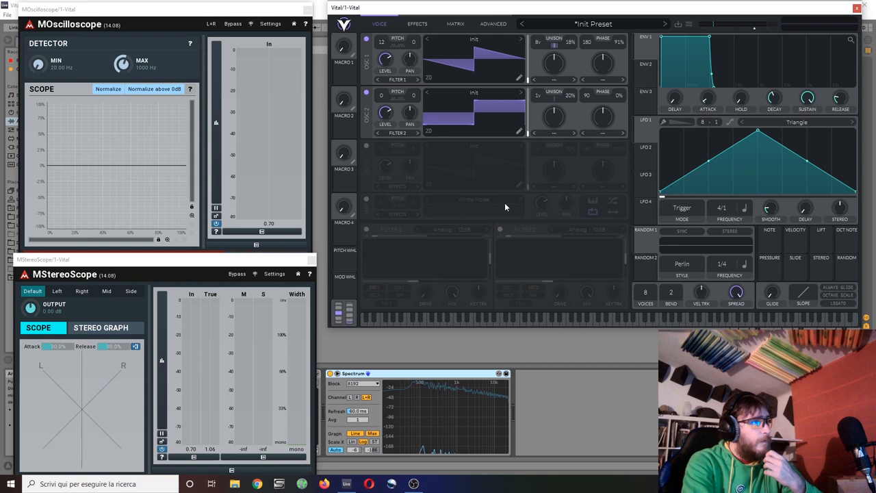
pyautogui.moveTo(484, 238)
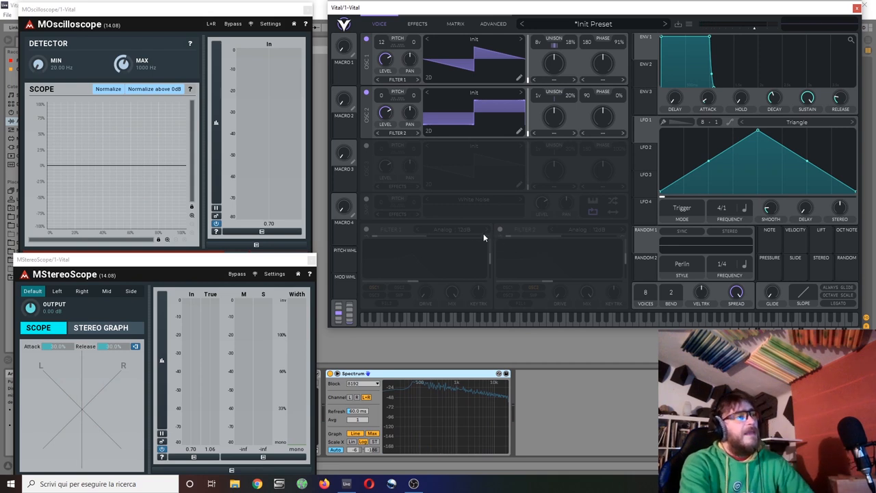
pyautogui.moveTo(404, 180)
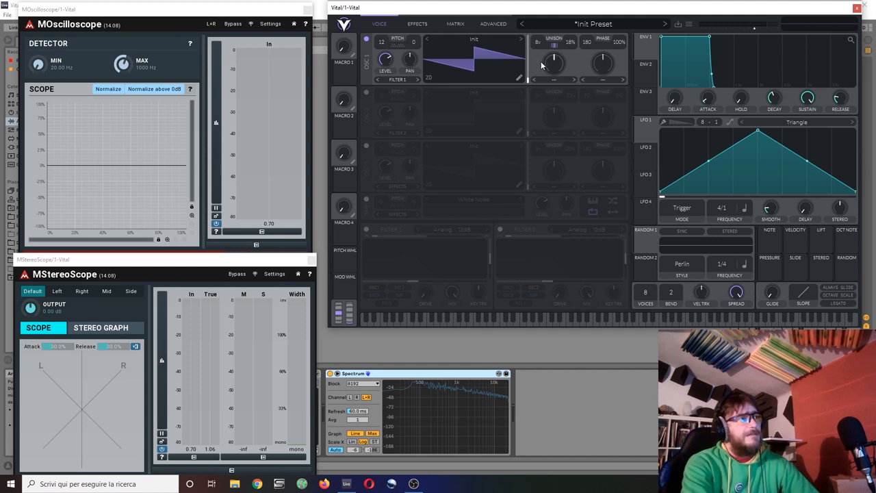
pyautogui.moveTo(541, 45)
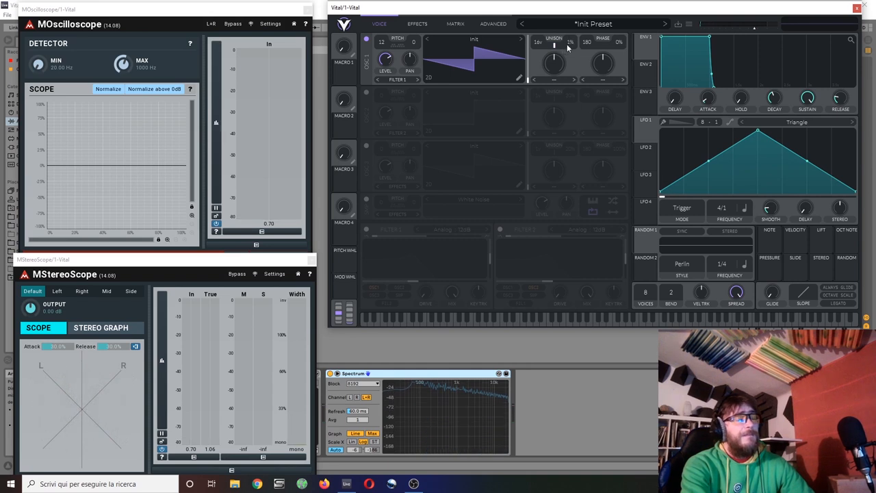
pyautogui.moveTo(536, 42)
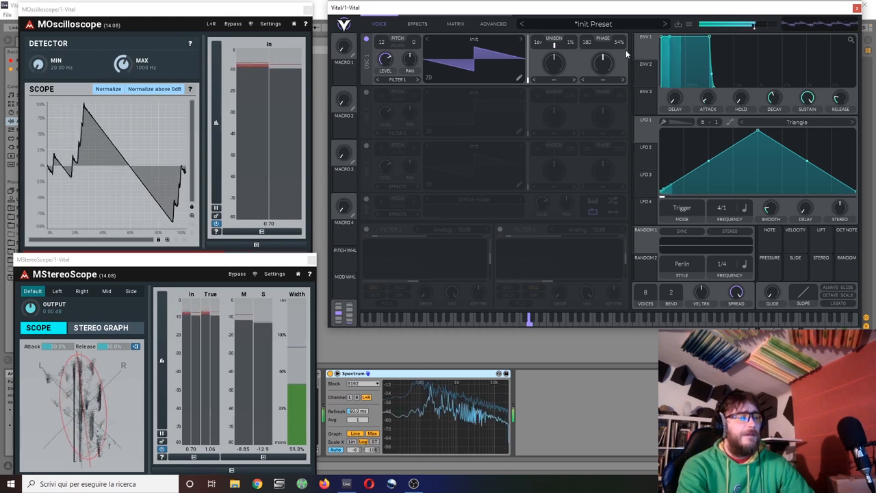
# Step: Raise OSC 1's phase to 80% and move to the advanced oscillator options
pyautogui.moveTo(603, 63); pyautogui.dragTo(602, 52)
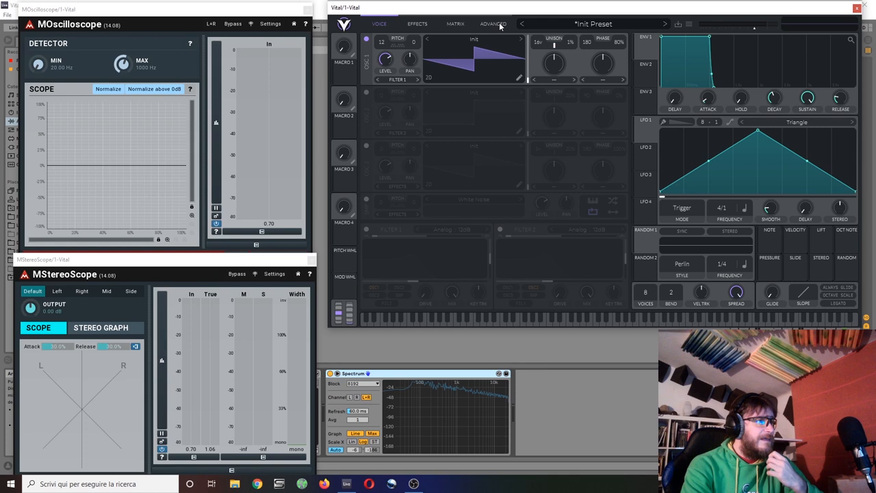
pyautogui.click(493, 23)
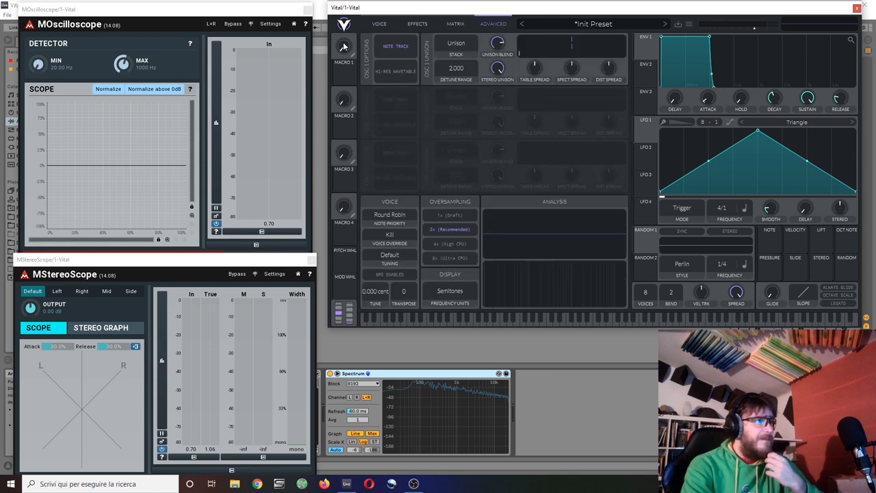
# Step: Set OSC 1's unison stack to Center Drop 12 and return to the voice page
pyautogui.click(456, 42)
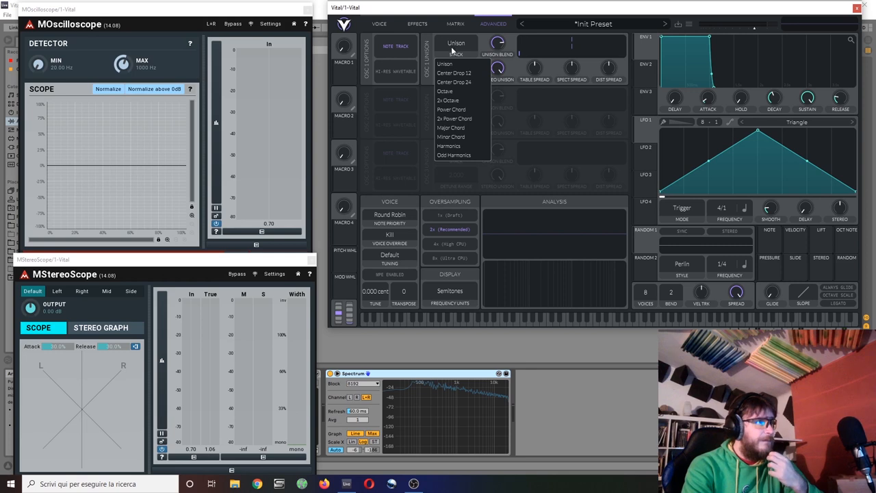
pyautogui.moveTo(454, 73)
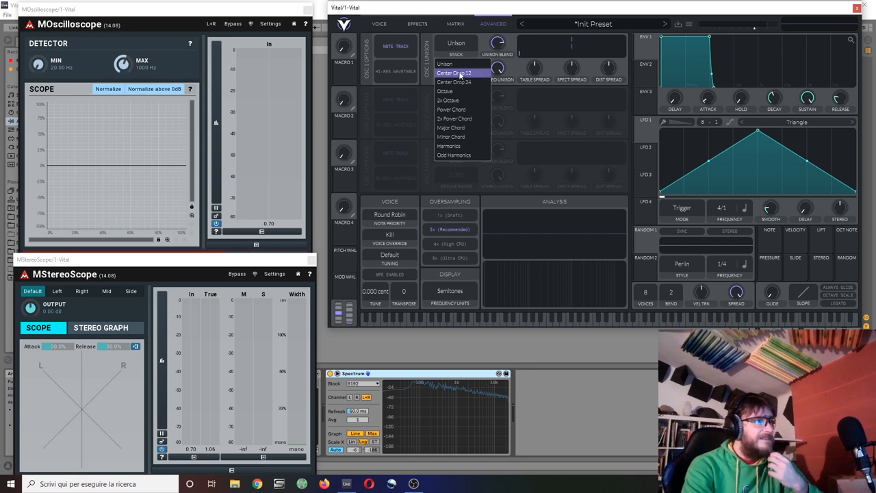
pyautogui.click(454, 73)
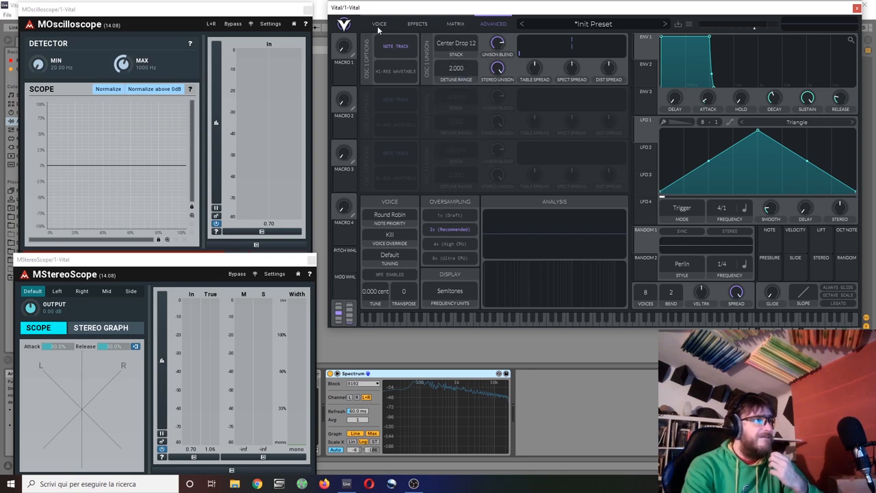
pyautogui.click(379, 23)
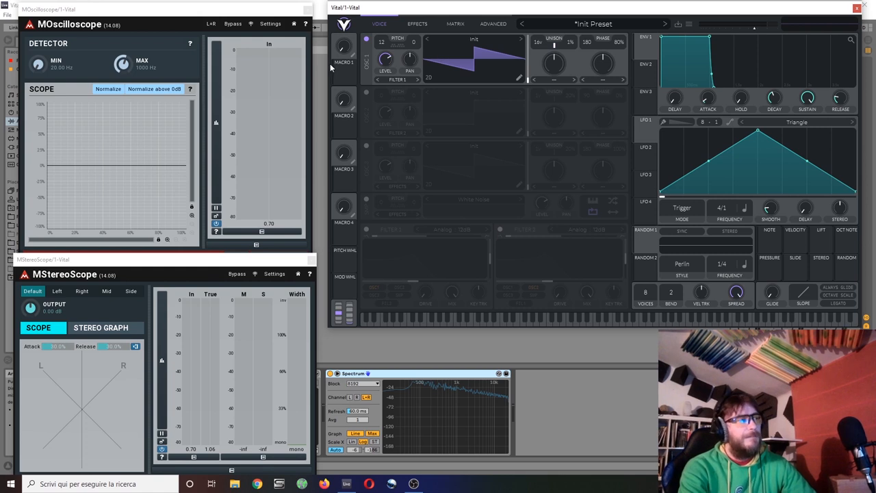
pyautogui.moveTo(462, 50)
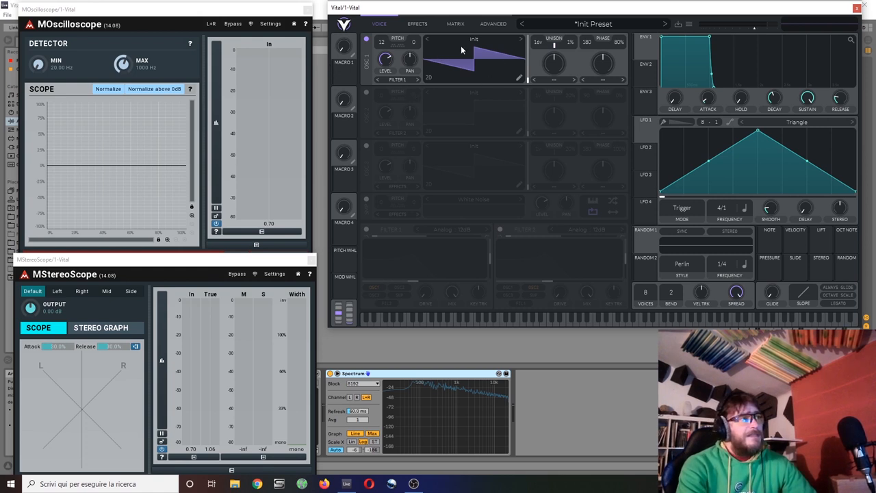
# Step: Change OSC 1's unison stack to Odd Harmonics in the advanced options
pyautogui.click(493, 23)
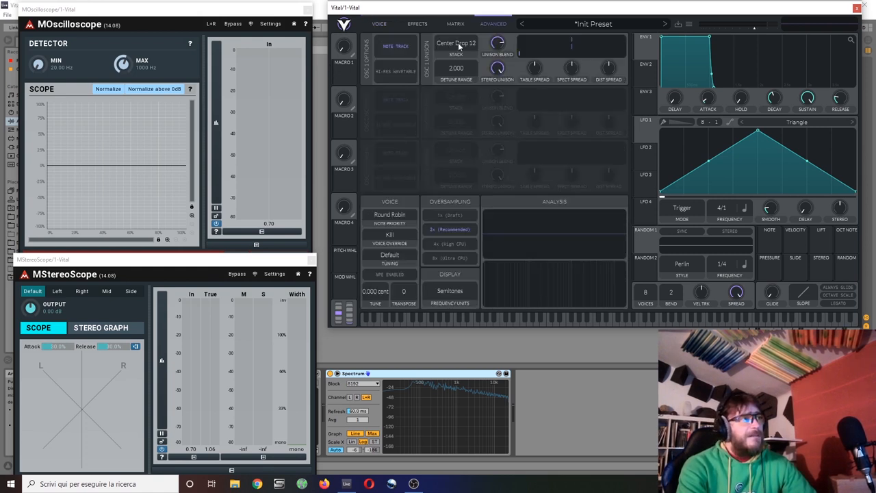
pyautogui.click(456, 43)
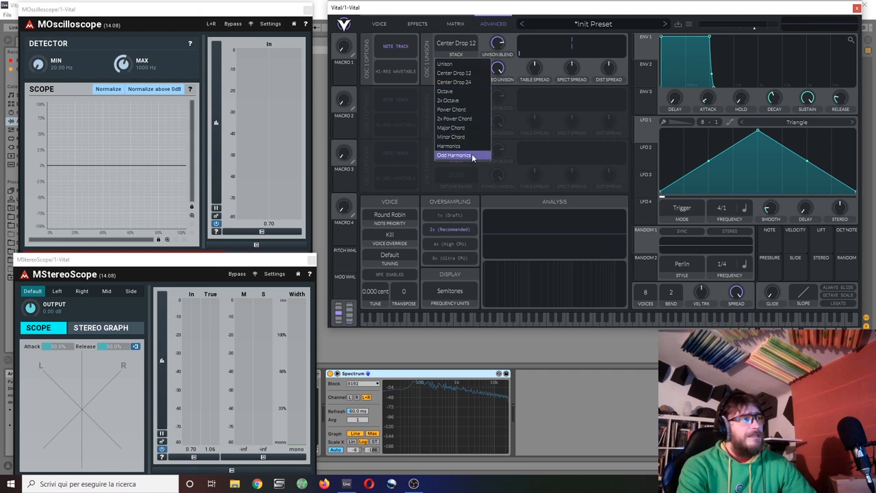
pyautogui.click(453, 155)
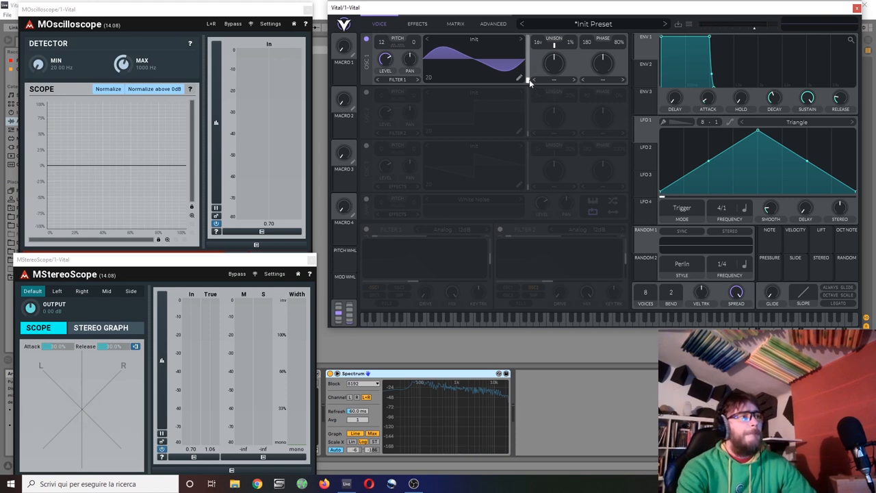
pyautogui.moveTo(434, 89)
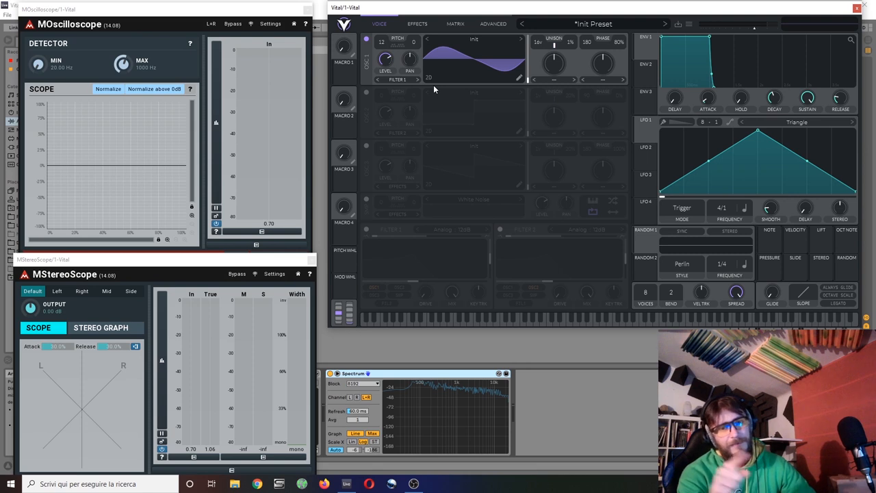
pyautogui.moveTo(522, 84)
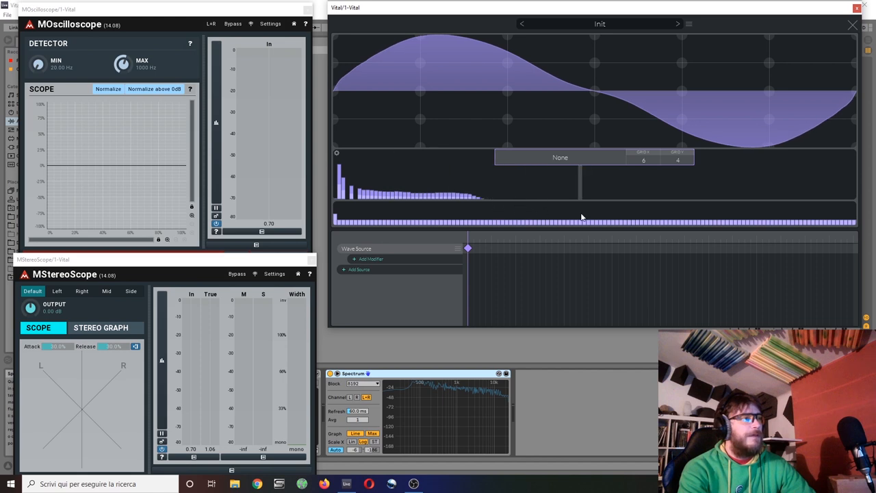
# Step: Remove alternate harmonics, then clear every harmonic right of the chosen cut point
pyautogui.click(560, 158)
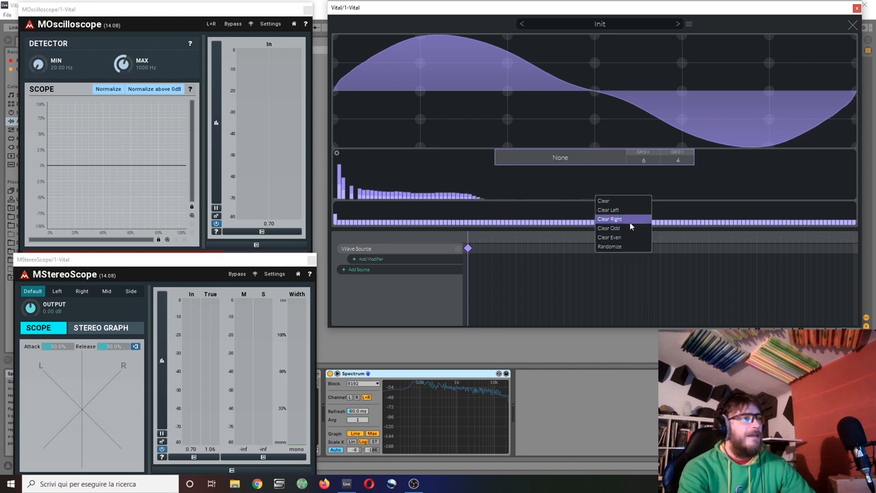
pyautogui.moveTo(608, 227)
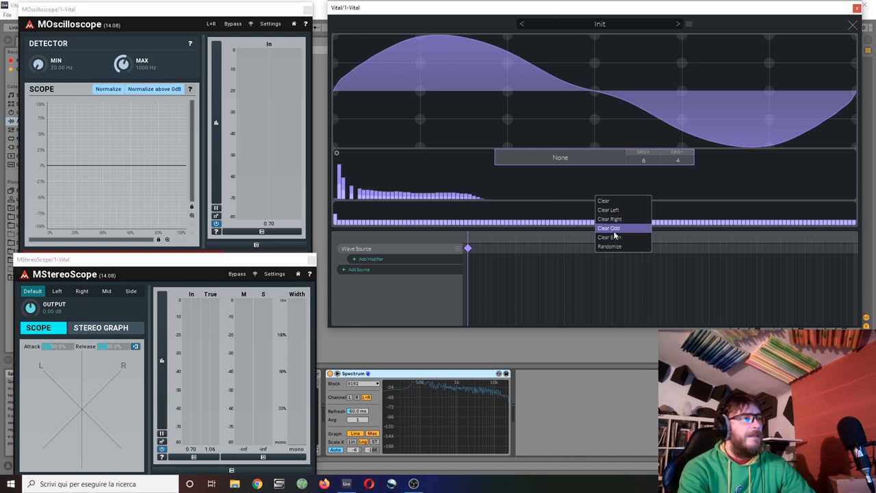
pyautogui.click(609, 228)
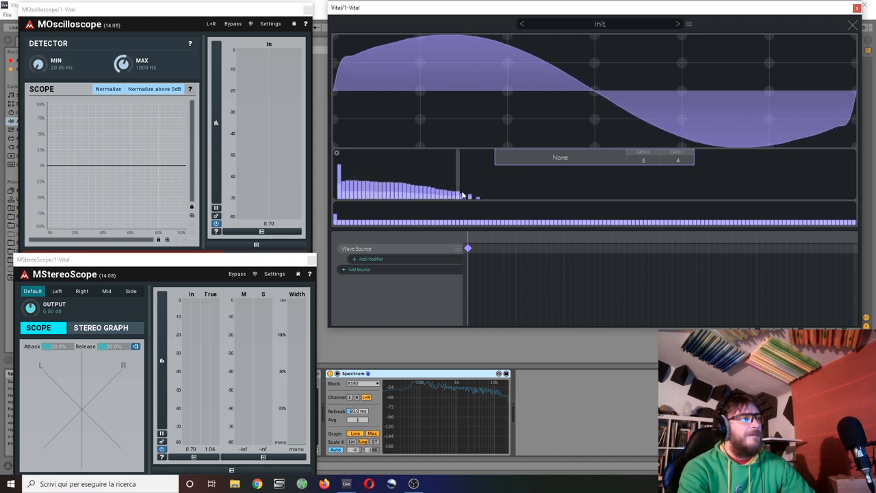
pyautogui.rightClick(462, 195)
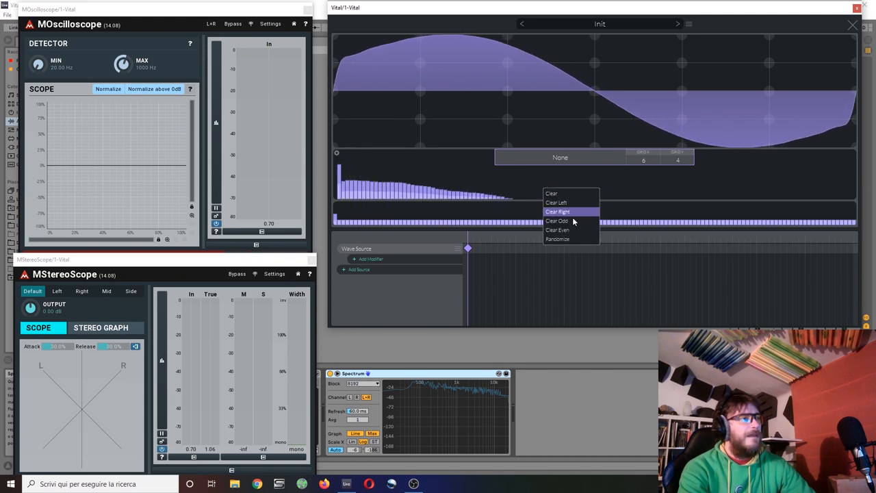
pyautogui.click(557, 211)
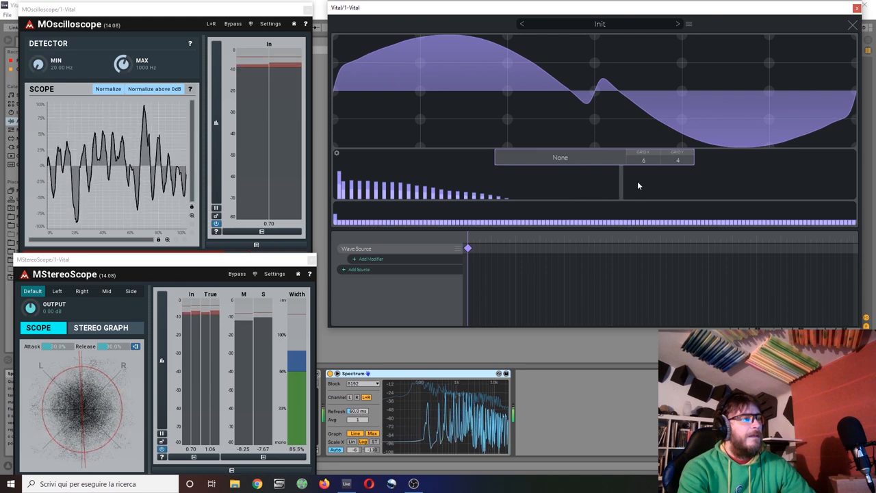
pyautogui.moveTo(843, 41)
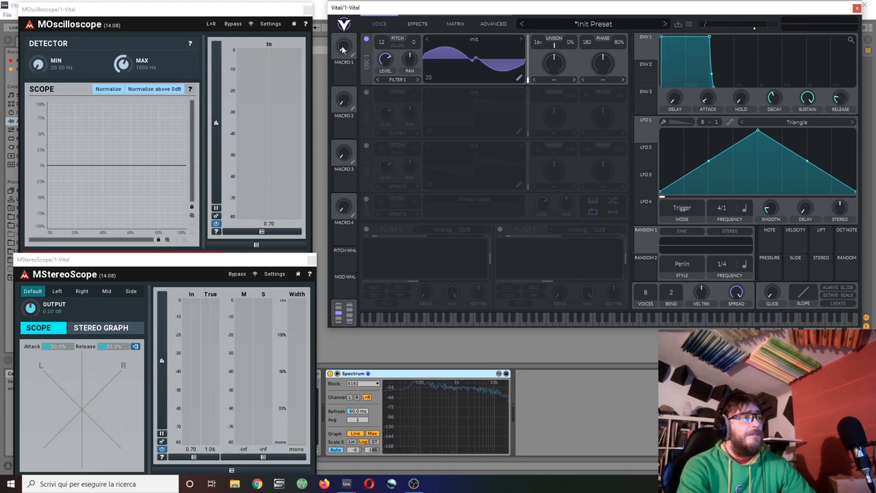
pyautogui.moveTo(541, 43)
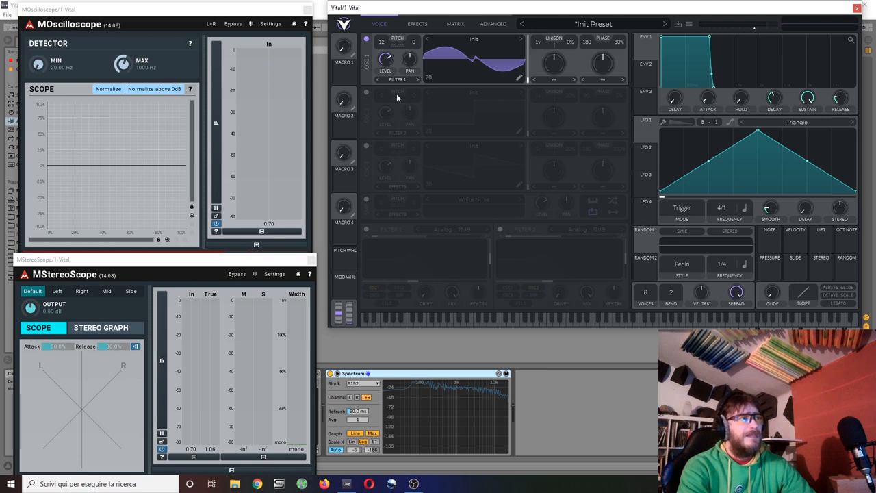
# Step: Reopen the OSC 1 wavetable editor on the rippled sine wave
pyautogui.click(343, 71)
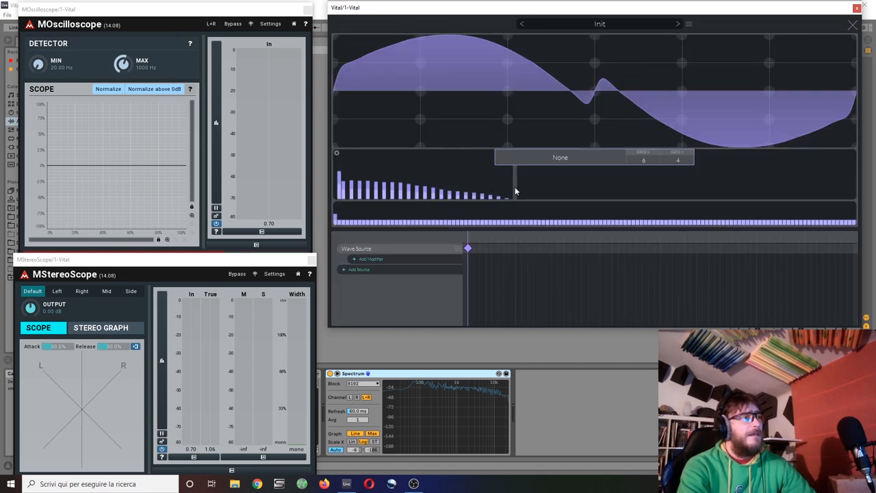
# Step: Clear the current drawn waveform in the OSC 1 wavetable editor
pyautogui.rightClick(516, 191)
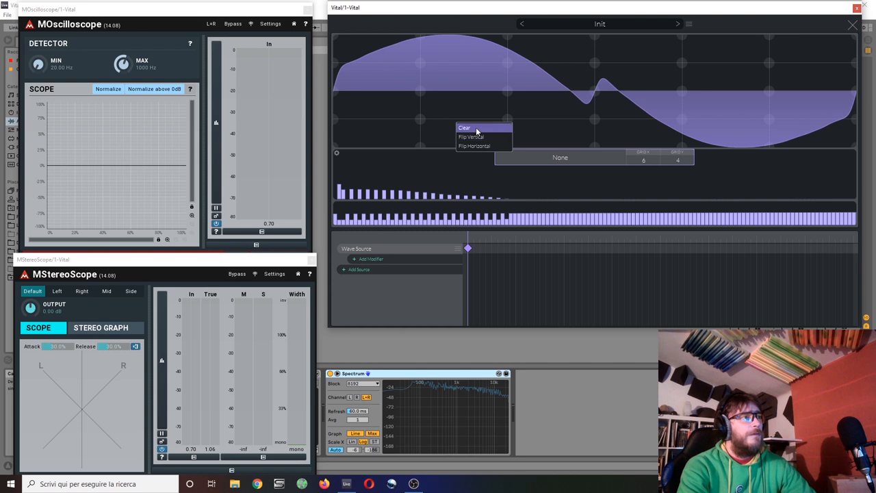
pyautogui.click(464, 128)
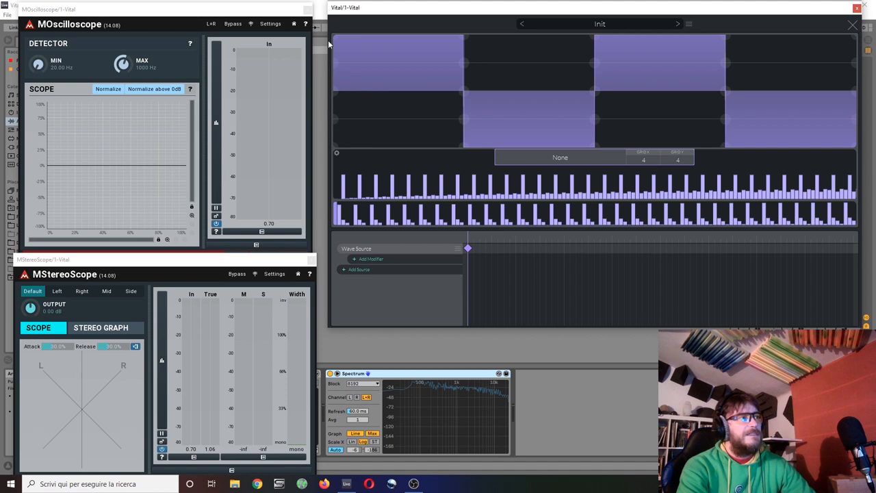
pyautogui.moveTo(334, 42)
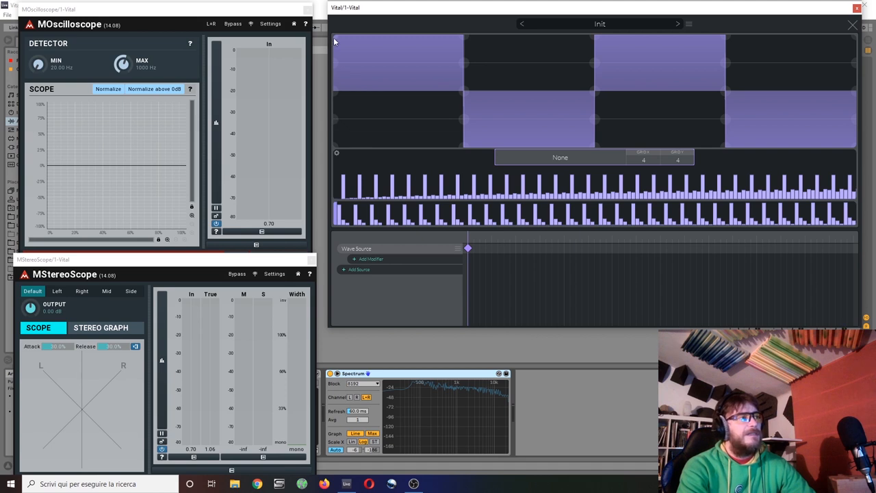
pyautogui.moveTo(448, 81)
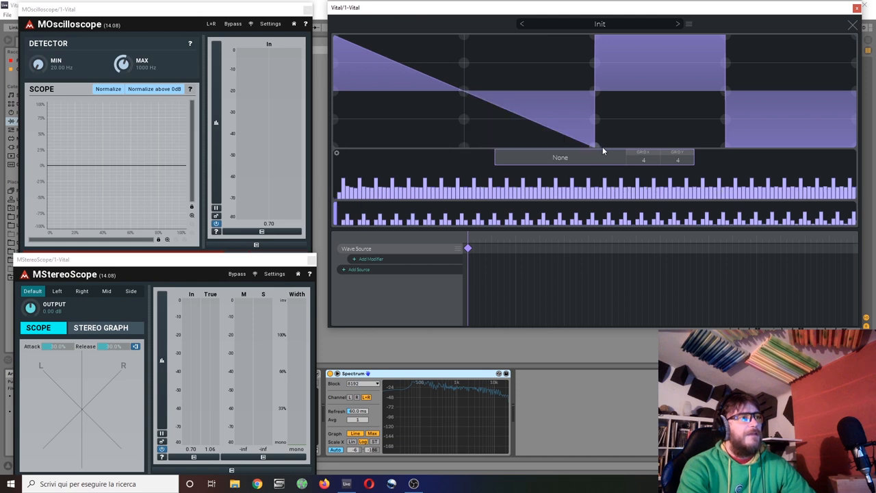
pyautogui.moveTo(826, 144)
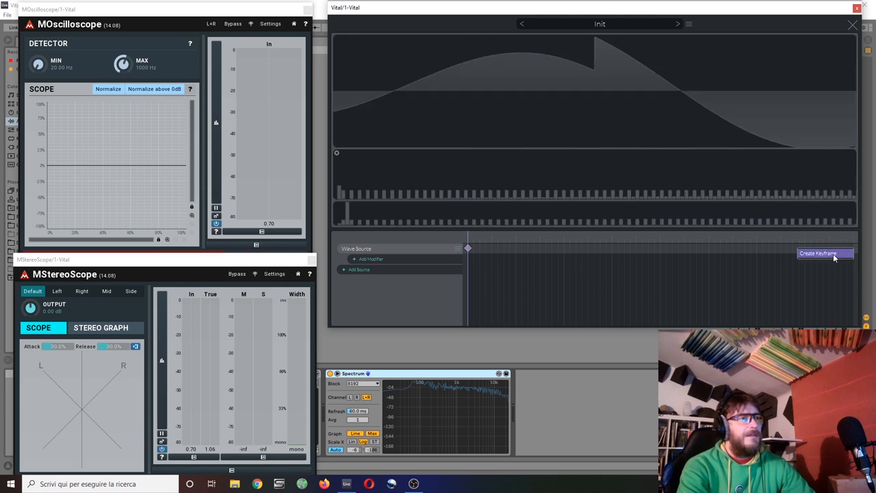
# Step: Create an end keyframe and add a Frequency Filter modifier with cutoff lowered to about 0.05
pyautogui.click(821, 253)
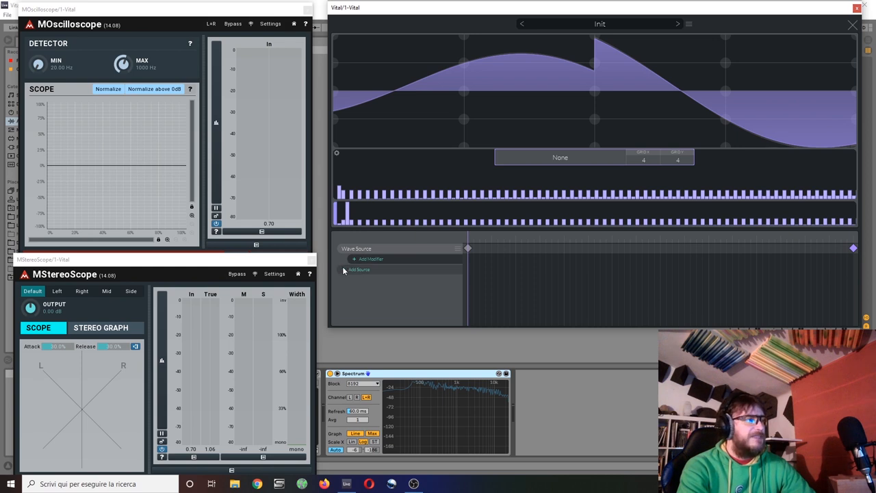
pyautogui.click(370, 259)
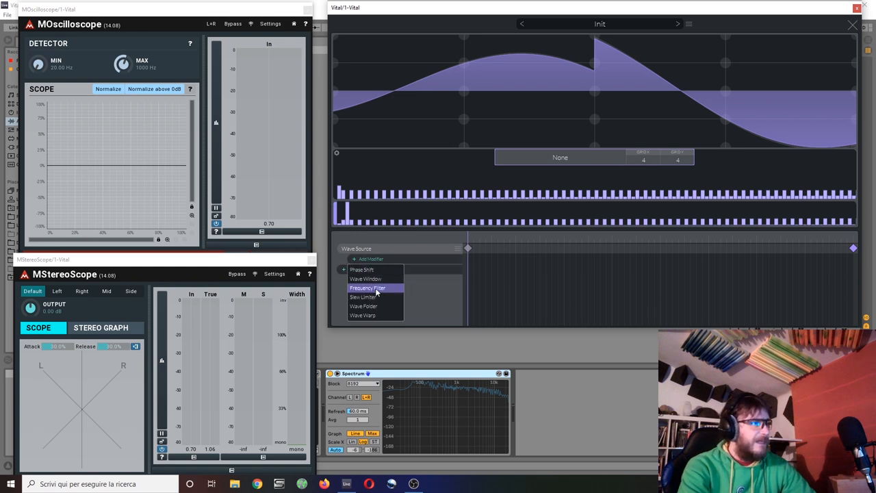
pyautogui.click(367, 287)
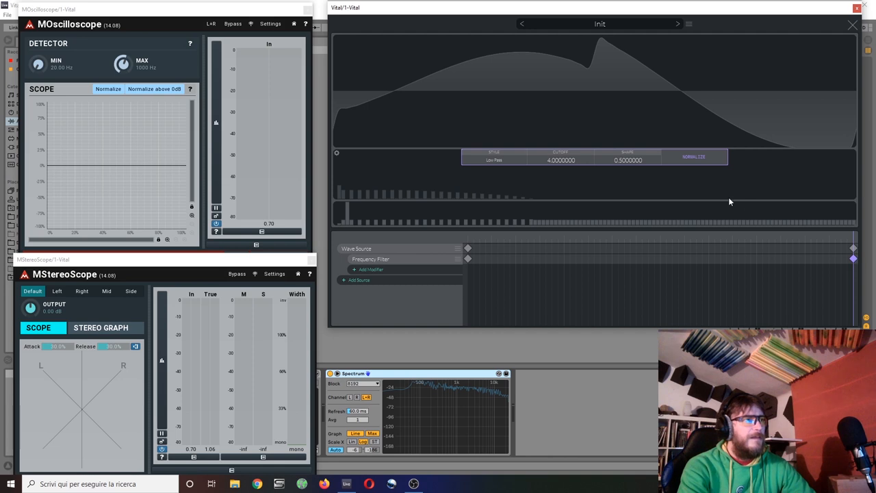
pyautogui.moveTo(561, 160); pyautogui.dragTo(560, 170)
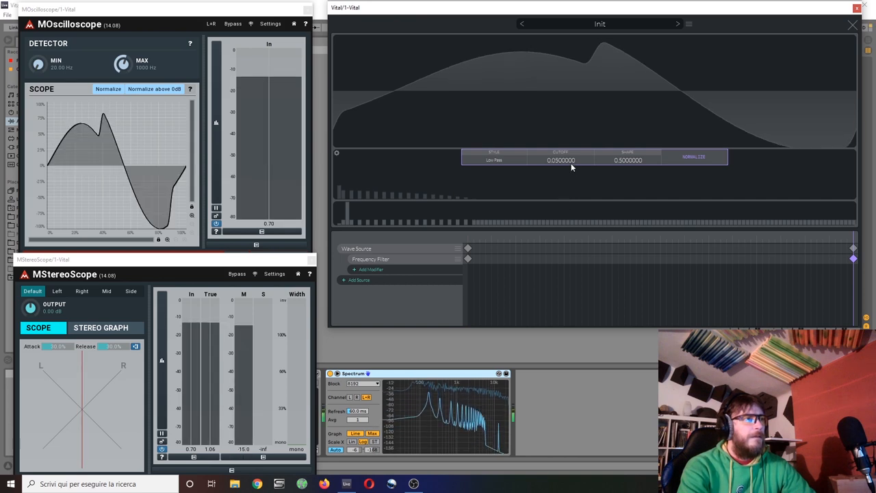
pyautogui.moveTo(562, 160); pyautogui.dragTo(572, 153)
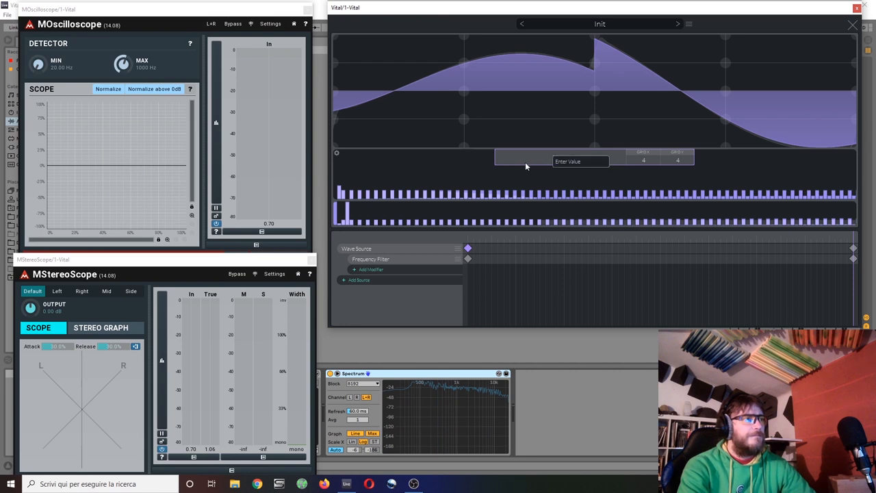
# Step: Set the first keyframe's interpolation to Waveform Blend
pyautogui.click(580, 160)
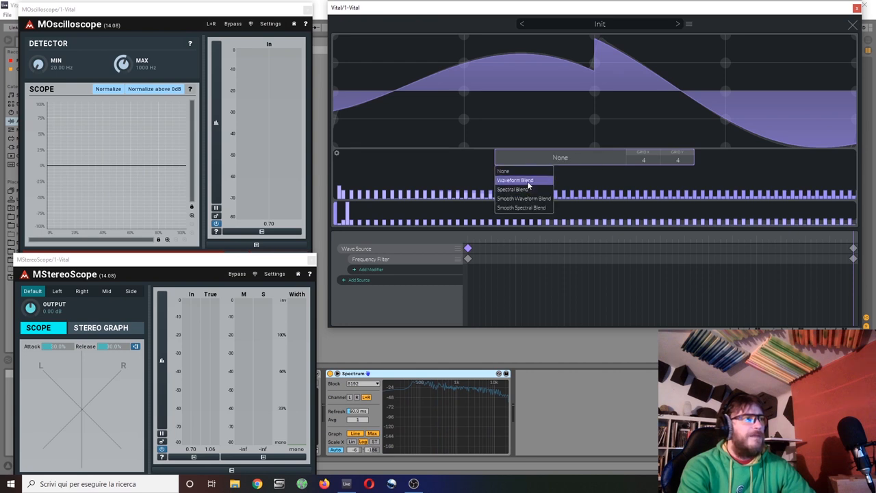
pyautogui.click(514, 180)
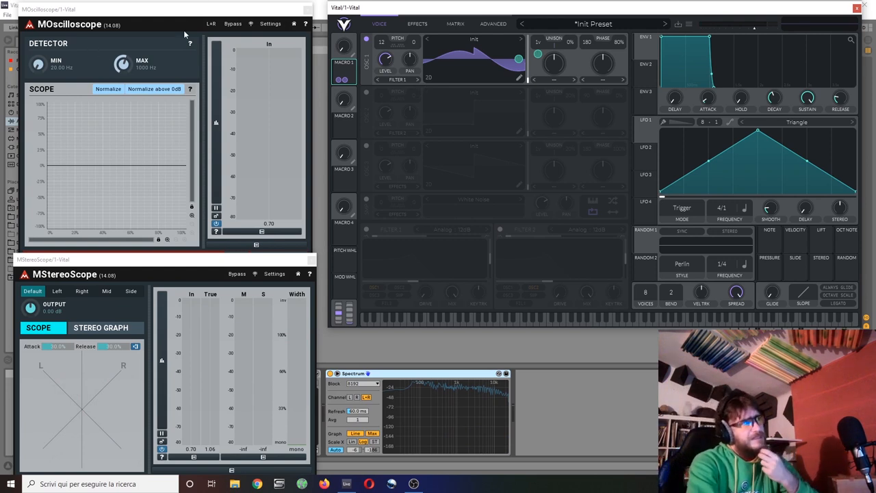
pyautogui.moveTo(217, 330)
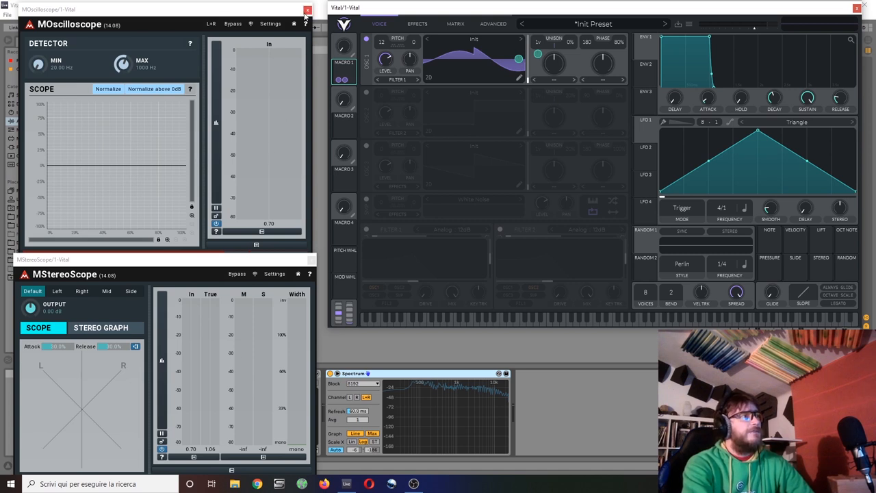
pyautogui.moveTo(307, 11)
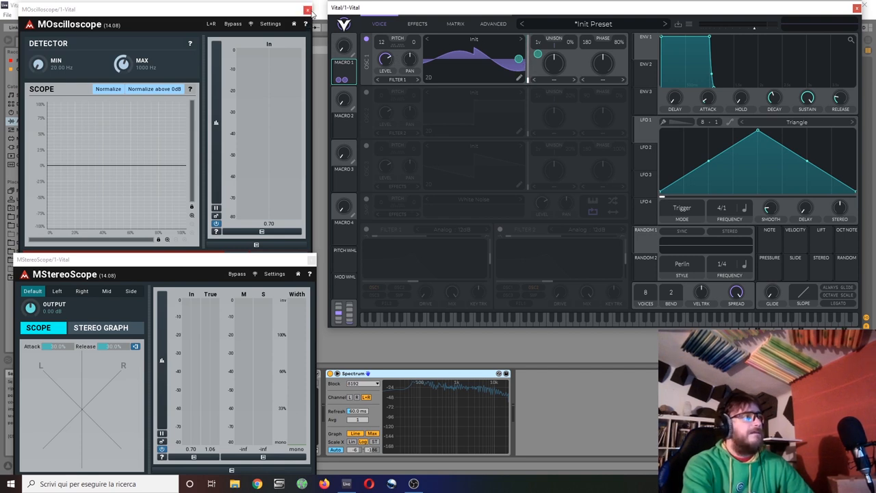
# Step: Close the MOscilloscope plugin window
pyautogui.click(308, 9)
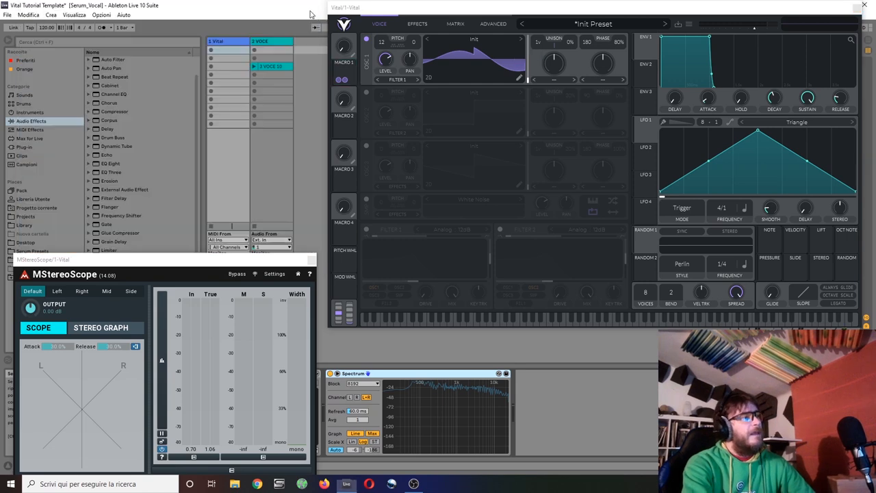